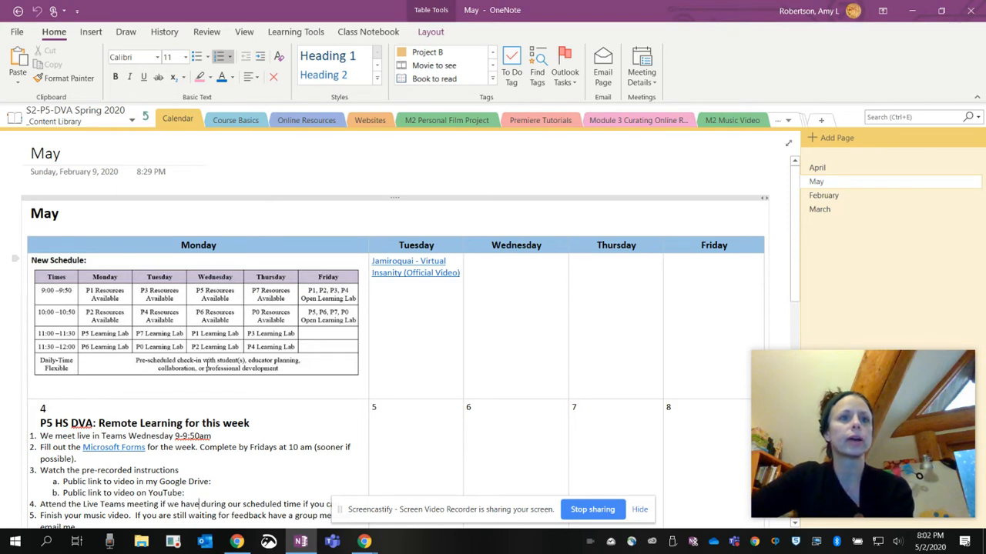
# - Open the linked P5 HS DVA May 4–8 participation quiz and scroll its attendance questions
pyautogui.scroll(-3)
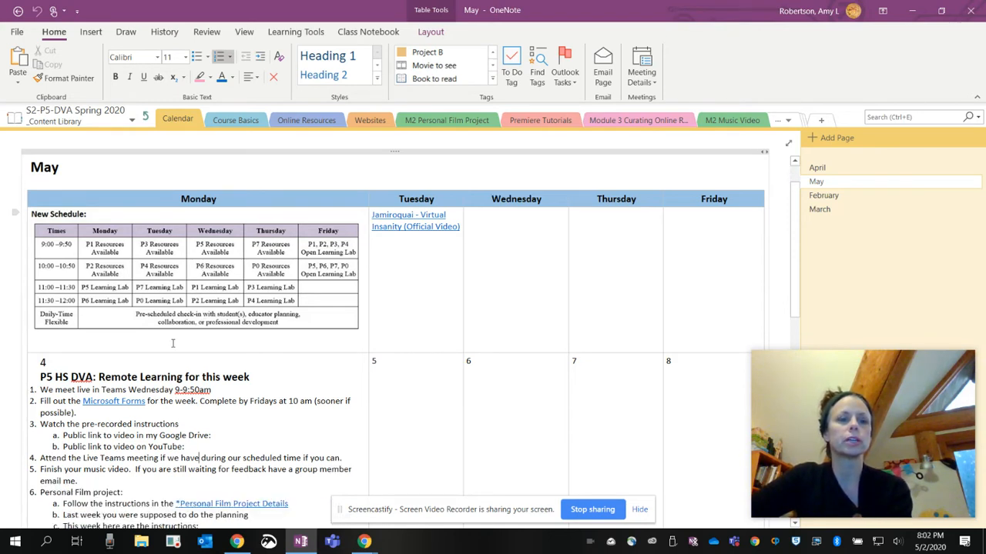
pyautogui.moveTo(458, 317)
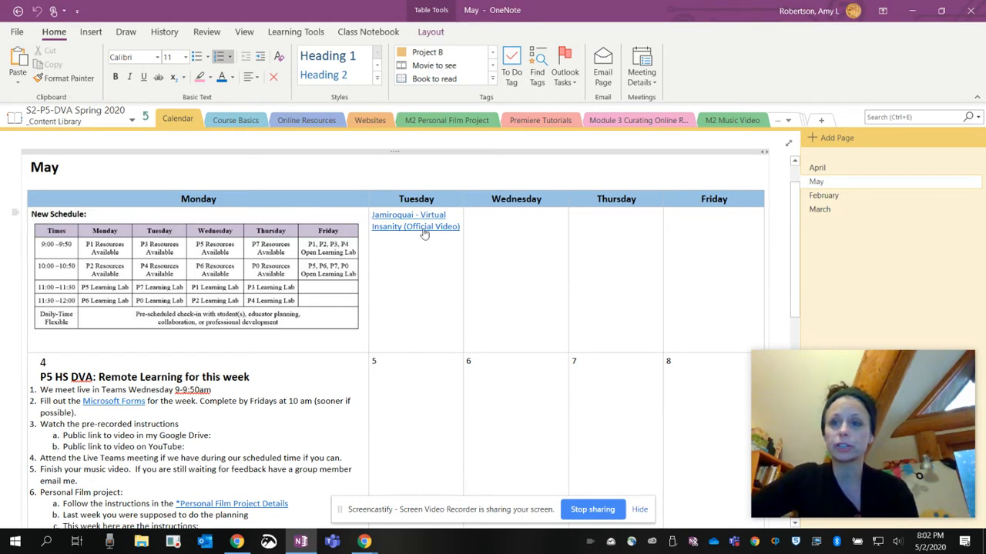
pyautogui.scroll(-3)
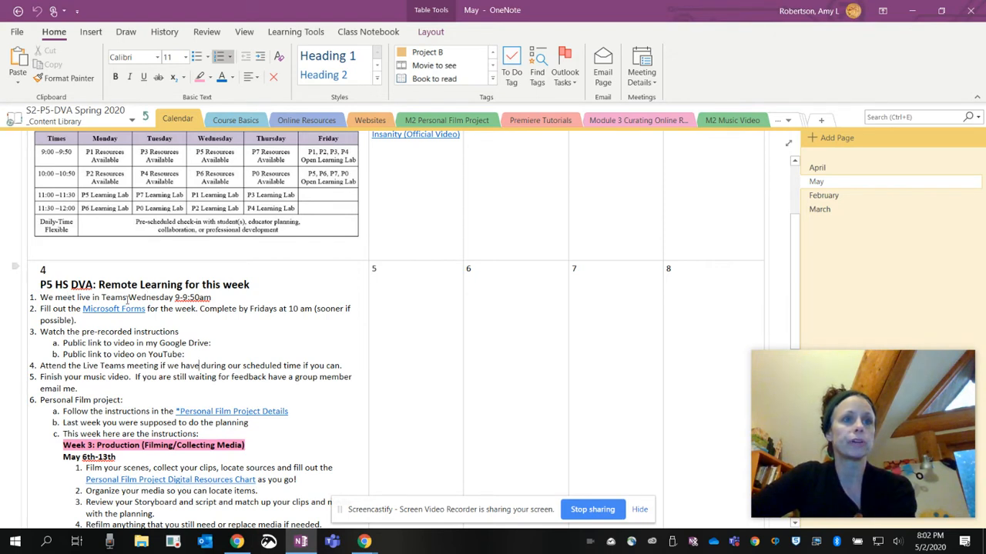
pyautogui.moveTo(97, 316)
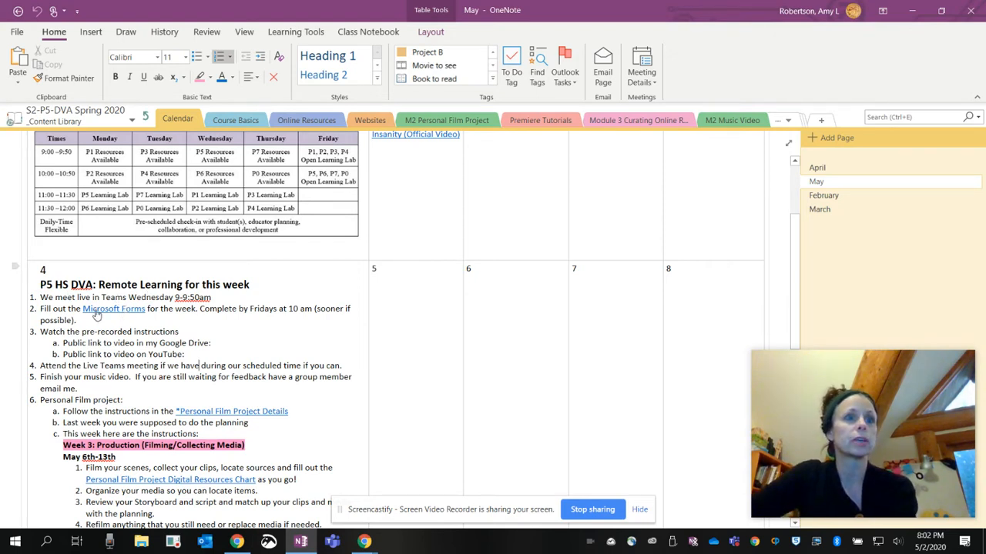
pyautogui.moveTo(179, 301)
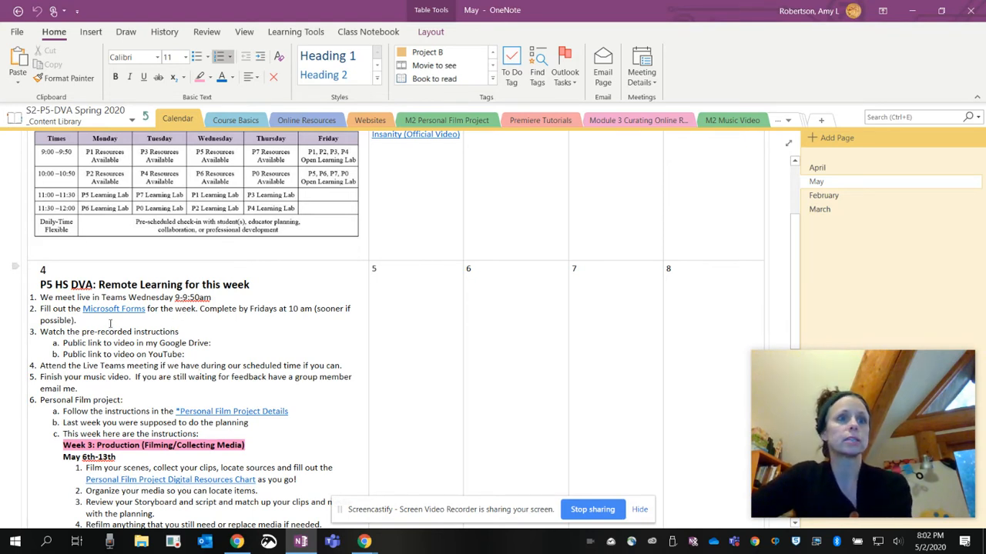
pyautogui.moveTo(114, 309)
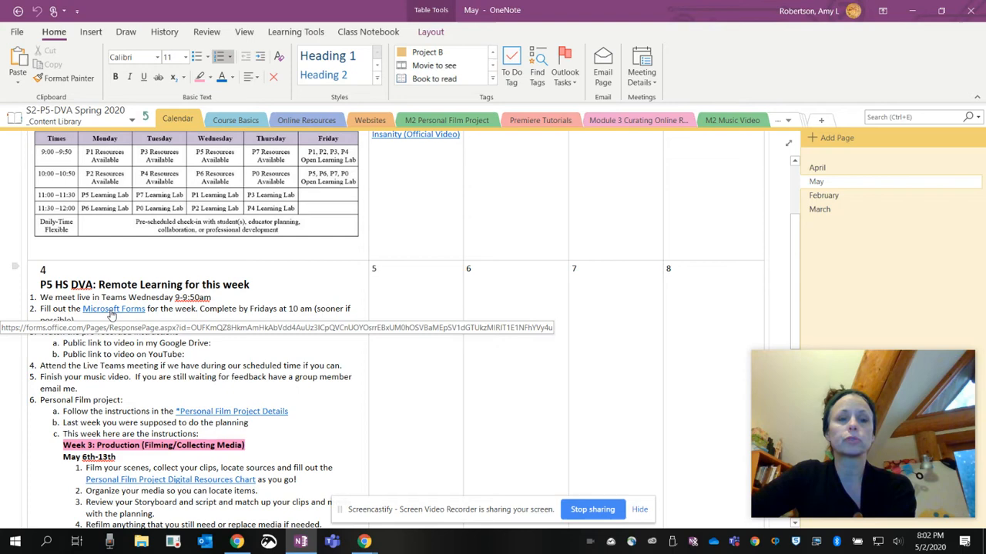
pyautogui.click(113, 309)
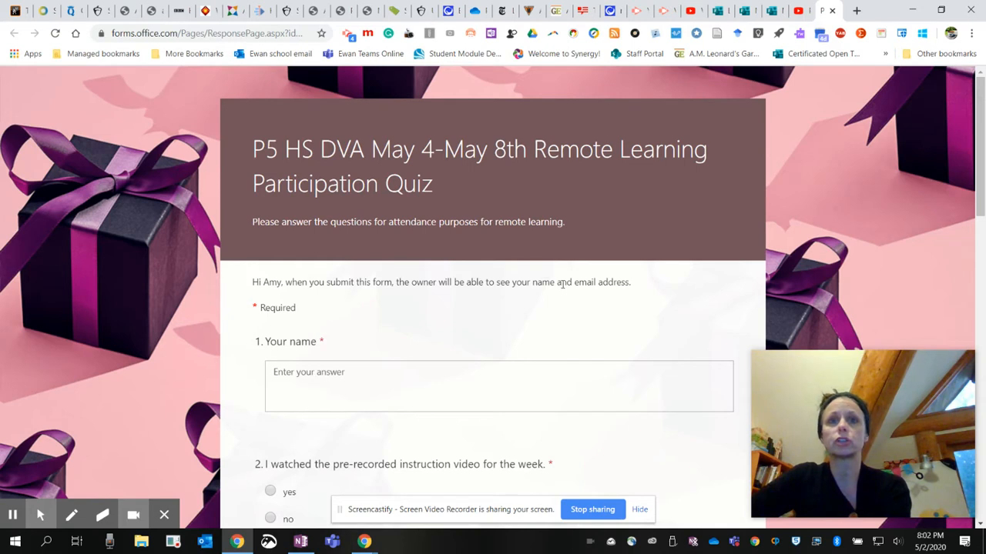
pyautogui.moveTo(576, 279)
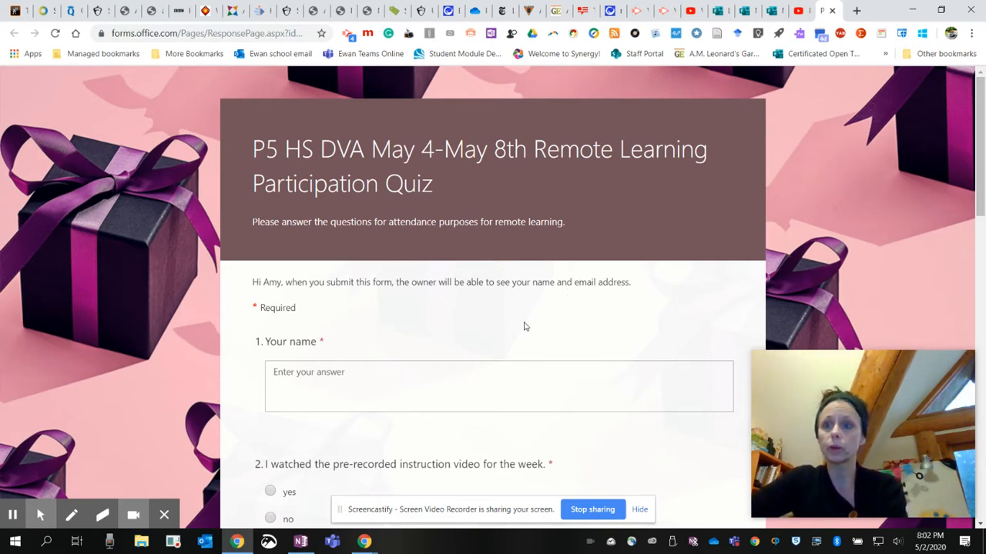
pyautogui.scroll(-3)
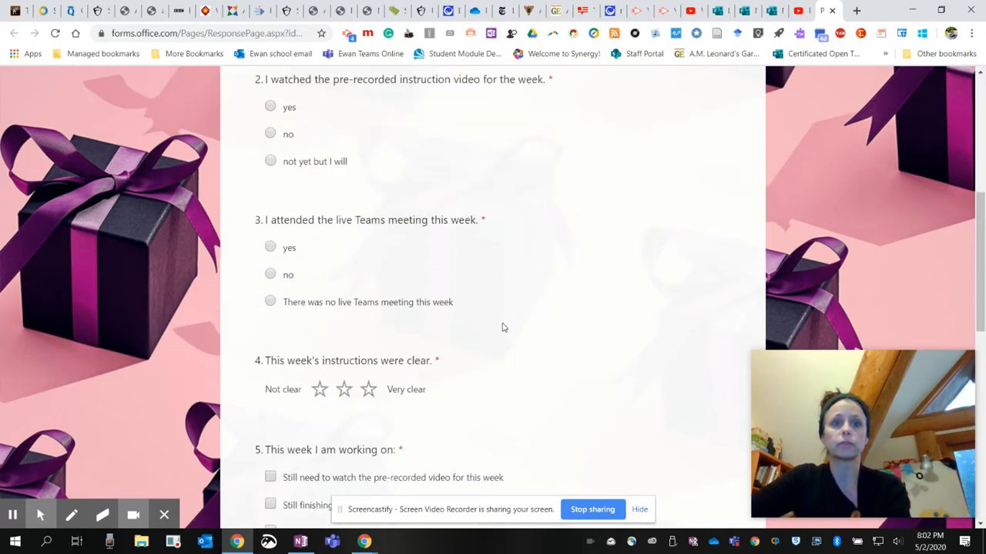
pyautogui.scroll(-3)
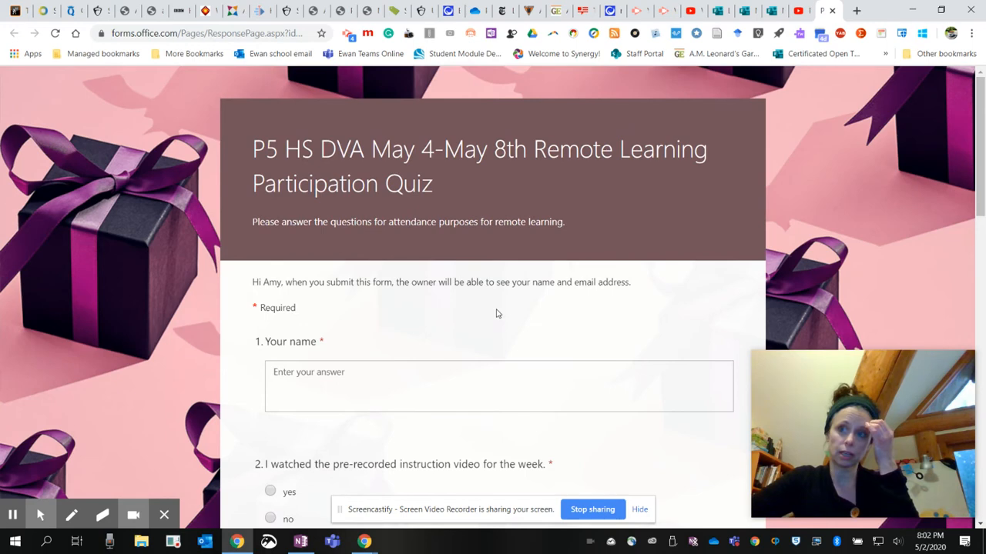
pyautogui.moveTo(505, 316)
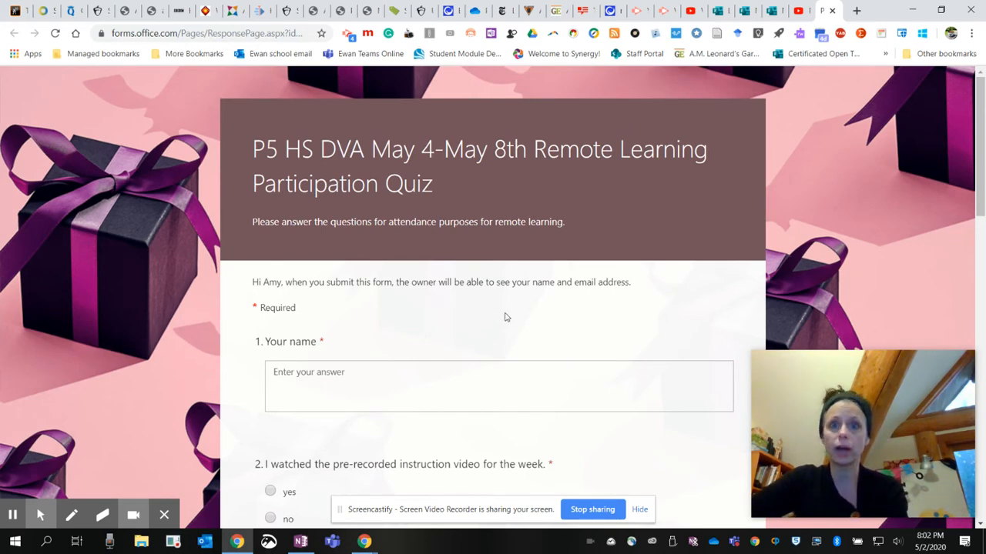
# - Switch back to the OneNote class notebook from the browser
pyautogui.click(299, 542)
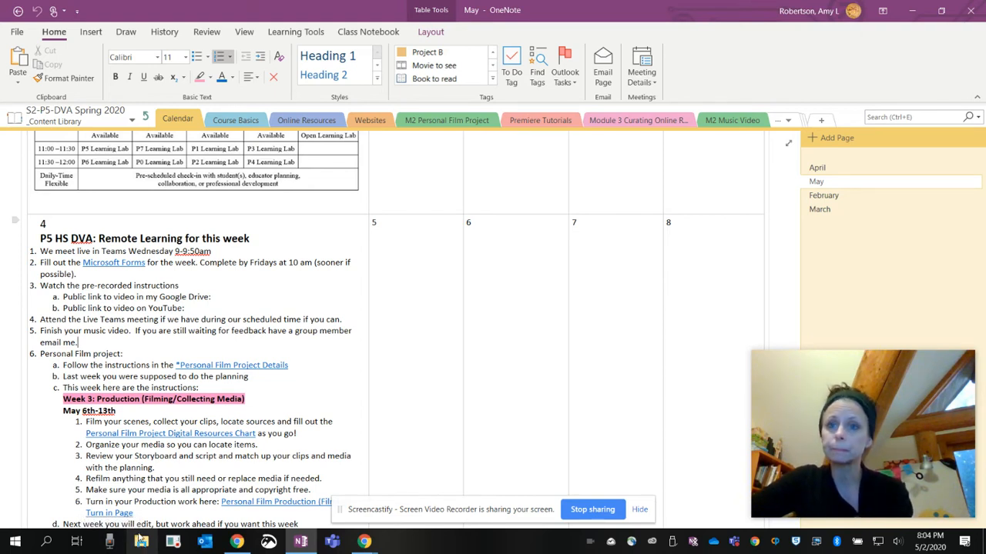
pyautogui.moveTo(131, 536)
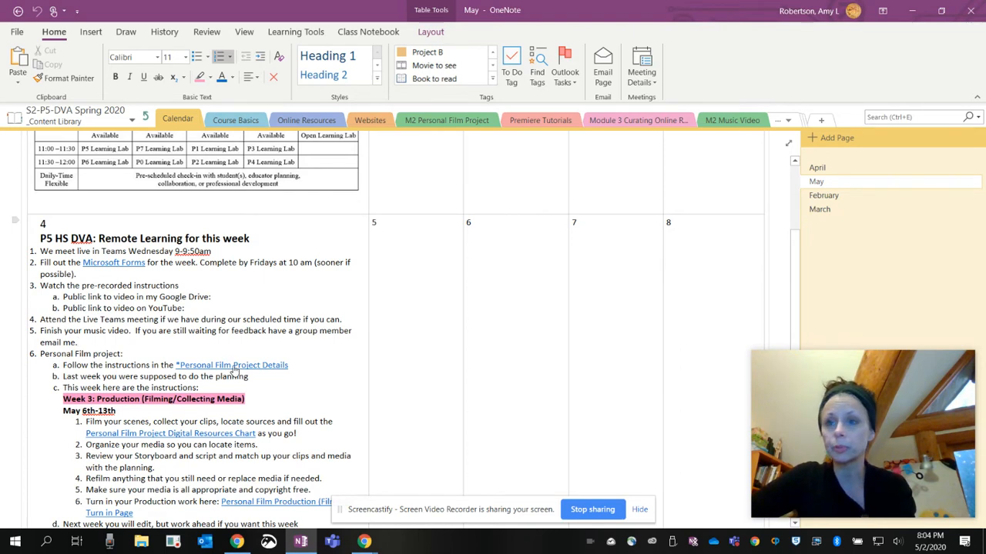
# - Review the Personal Film Project Details page, then open the Digital Resources Chart page
pyautogui.click(77, 342)
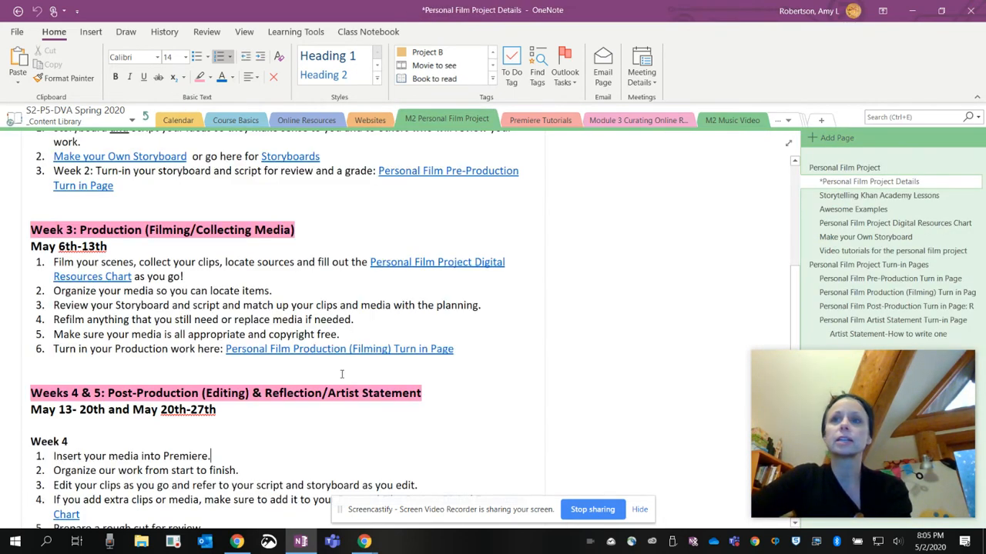
pyautogui.scroll(3)
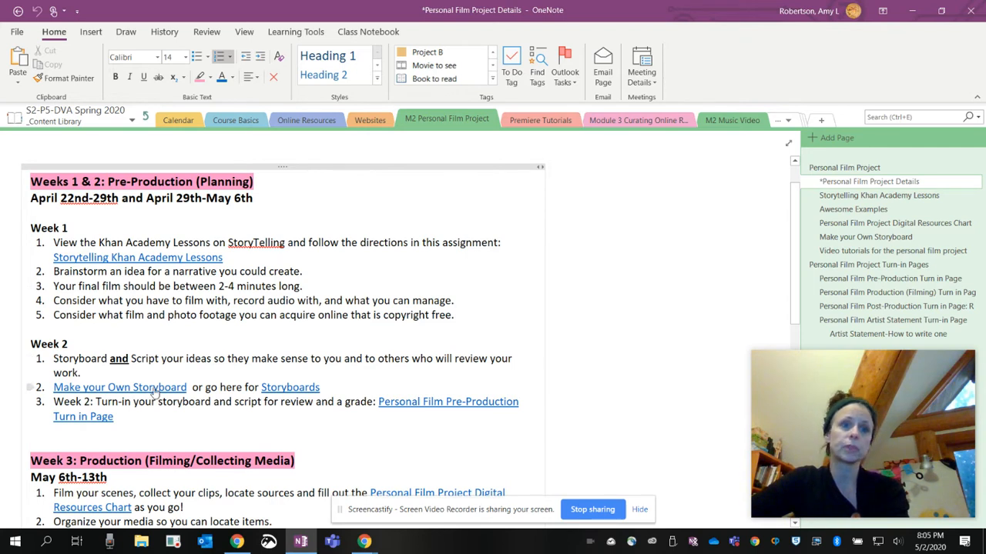
pyautogui.moveTo(291, 387)
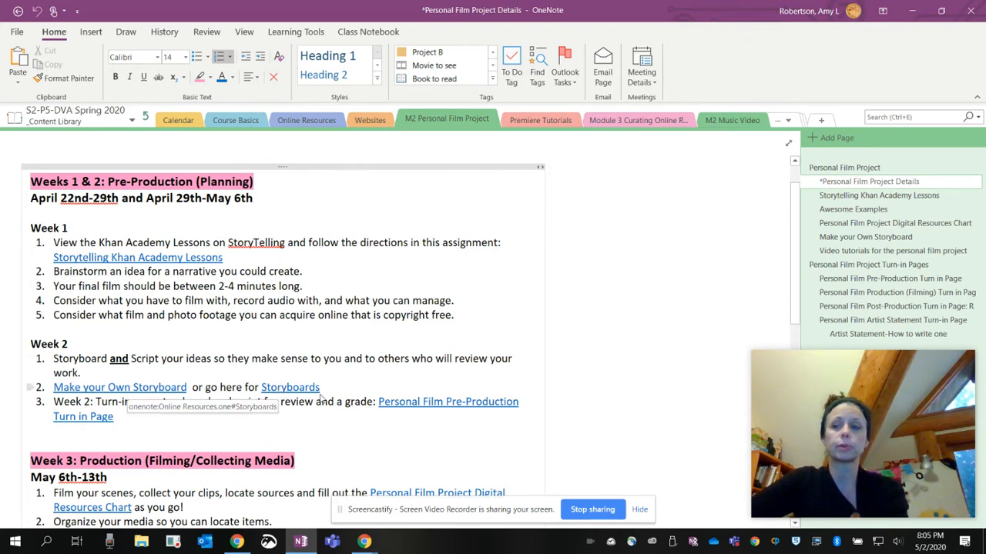
pyautogui.moveTo(352, 239)
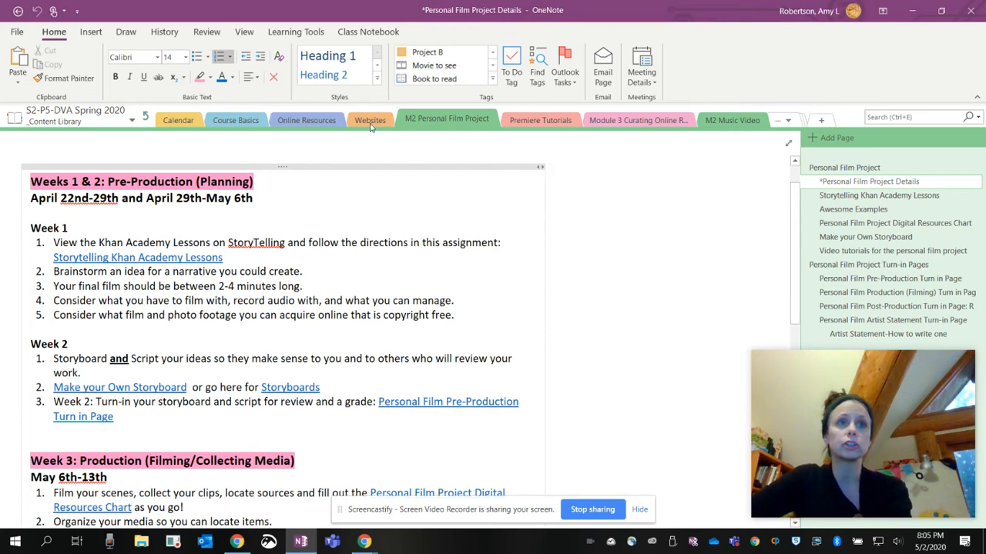
pyautogui.scroll(-3)
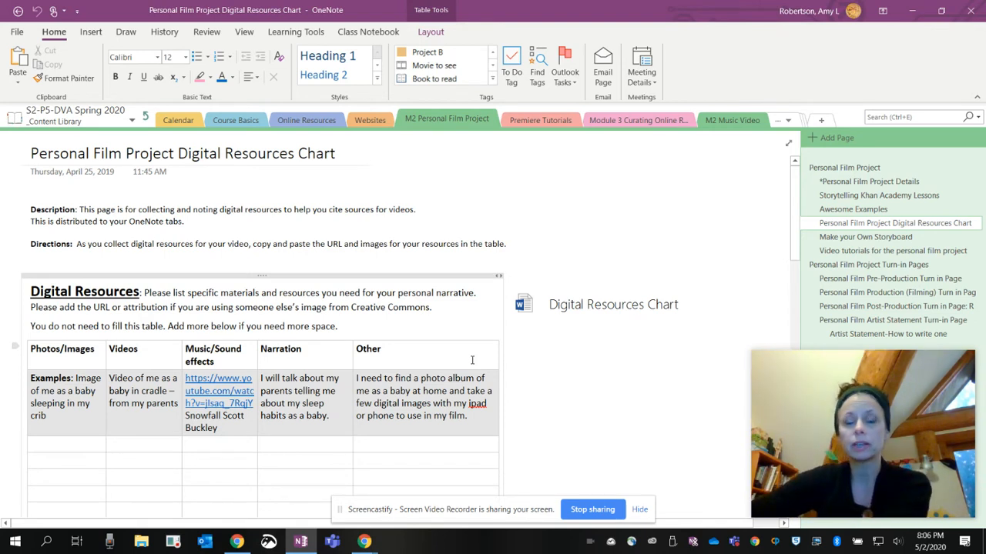
pyautogui.click(111, 461)
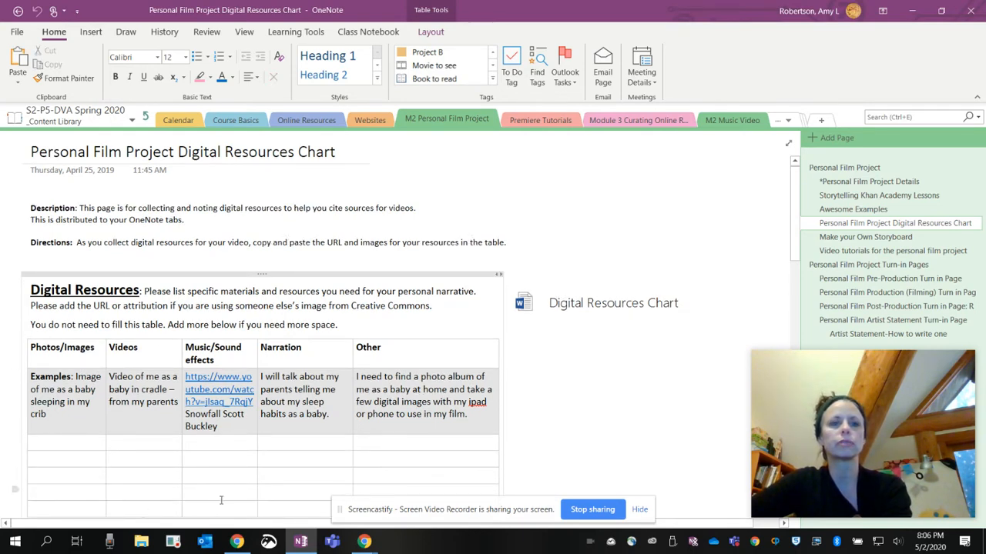
pyautogui.click(285, 443)
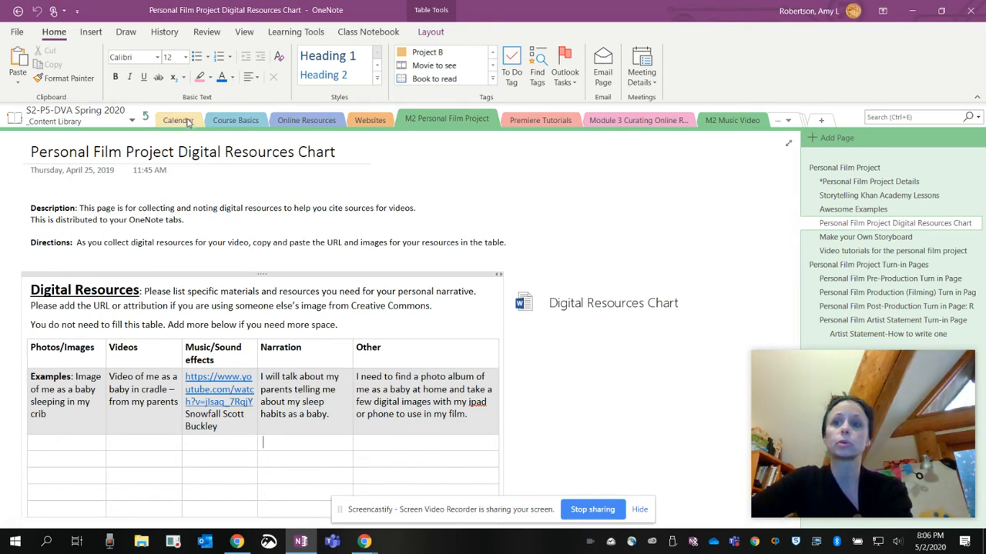
pyautogui.click(177, 120)
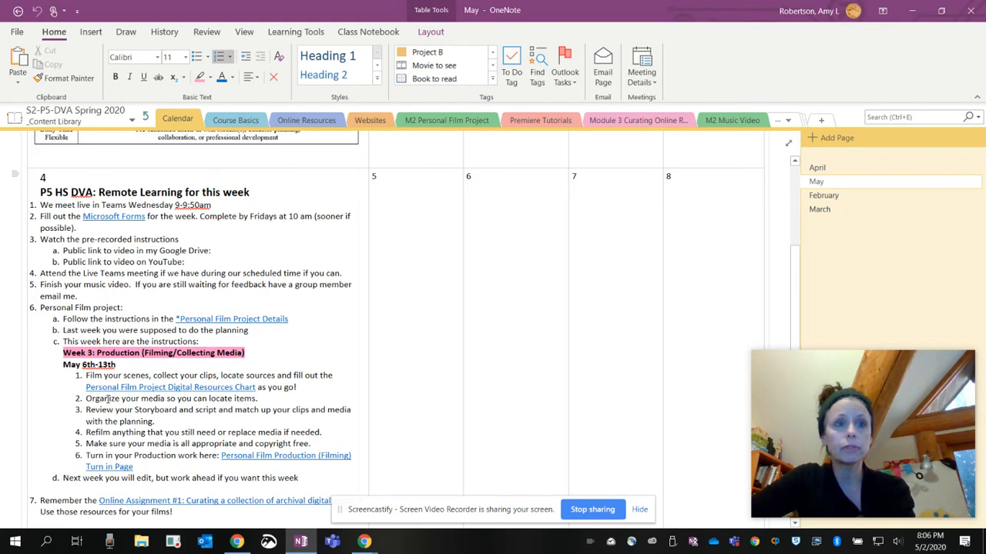
# - Visit the Calendar section, then open M2 Personal Film Project's Details page
pyautogui.click(446, 120)
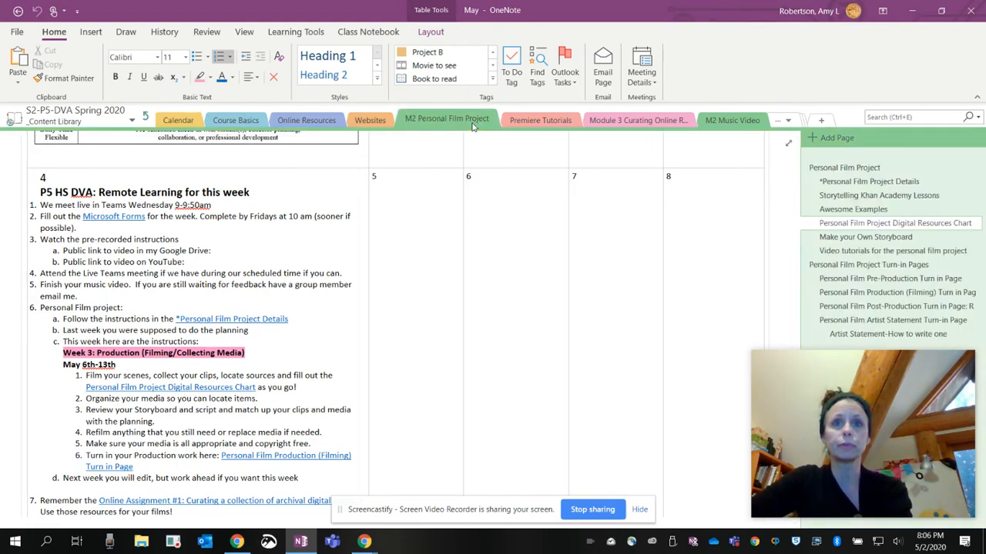
pyautogui.click(894, 222)
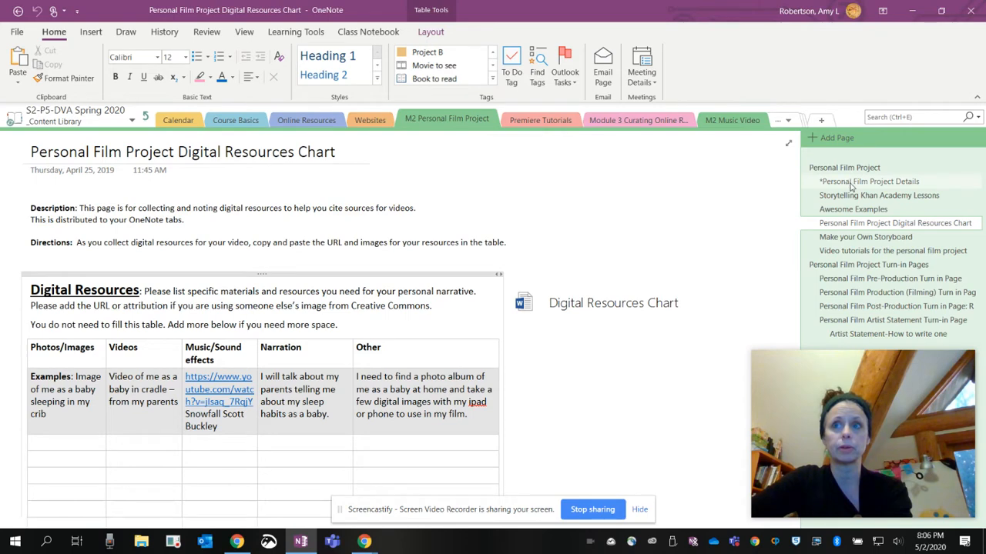
pyautogui.click(869, 181)
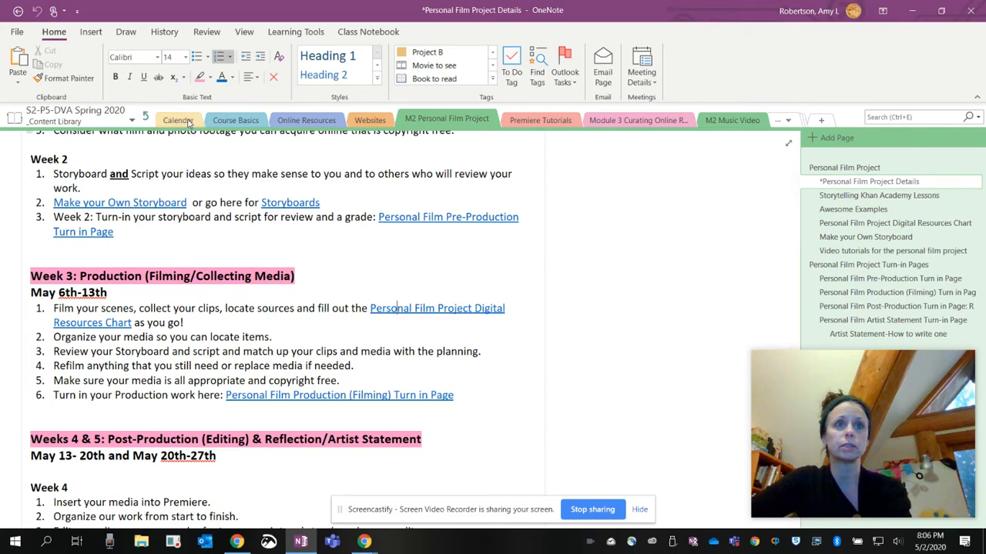
pyautogui.moveTo(178, 120)
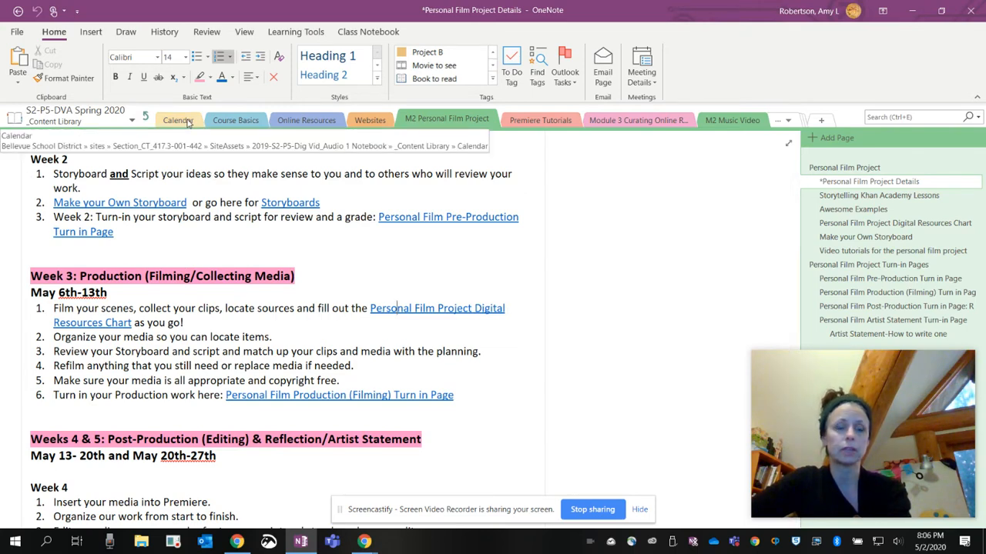
# - Go to the Calendar section's May page with this week's plan
pyautogui.click(178, 120)
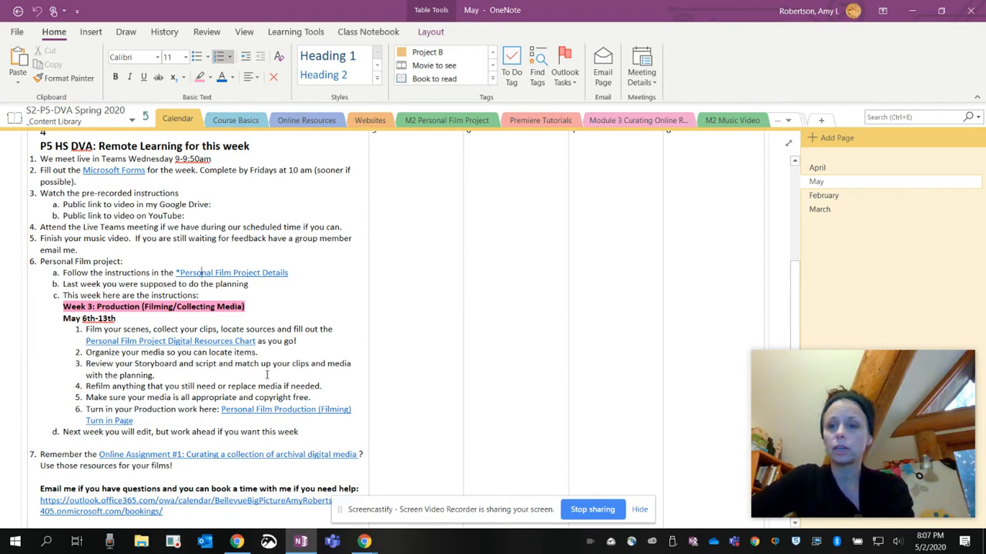
pyautogui.moveTo(268, 378)
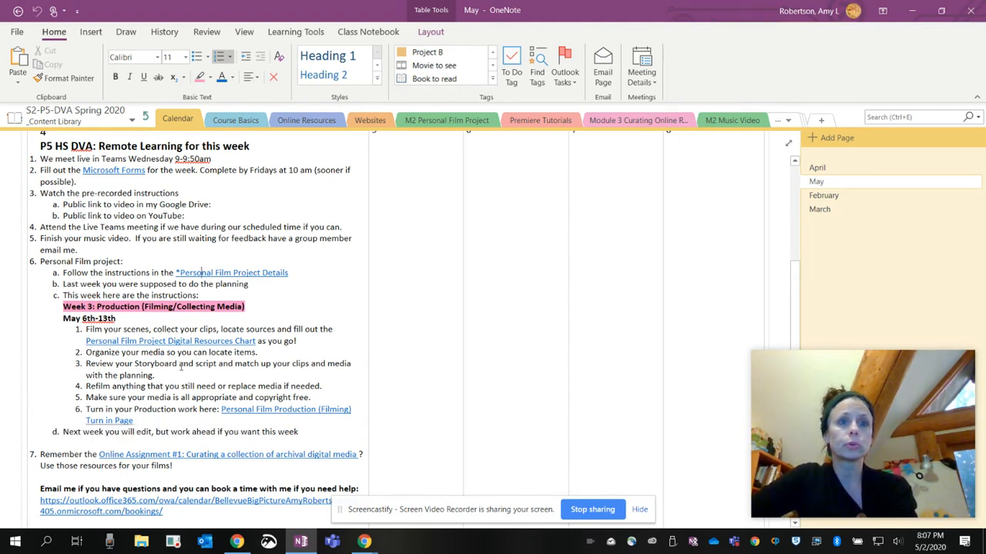
pyautogui.moveTo(254, 367)
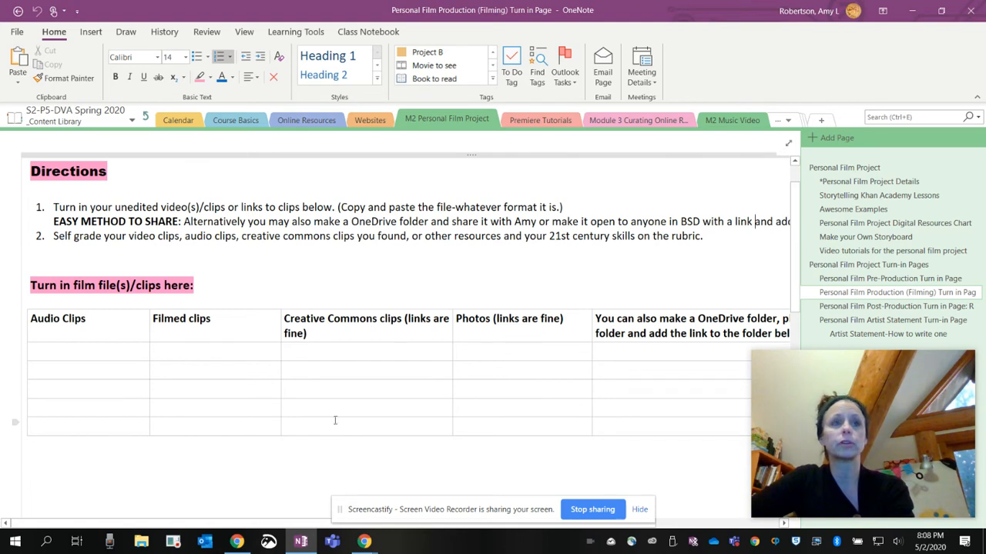
pyautogui.moveTo(392, 414)
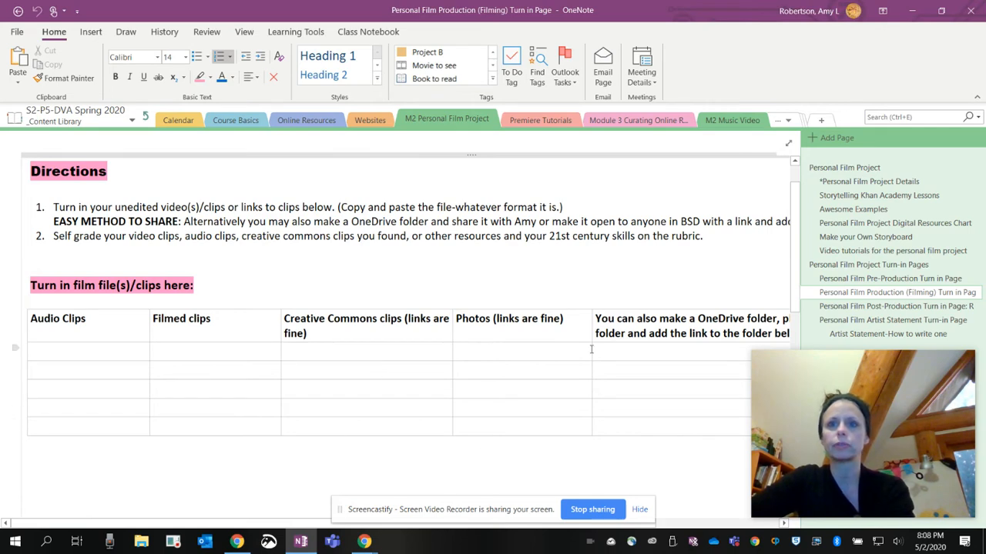
# - Scroll right across the Filming Turn in Page and its clips table
pyautogui.hscroll(3)
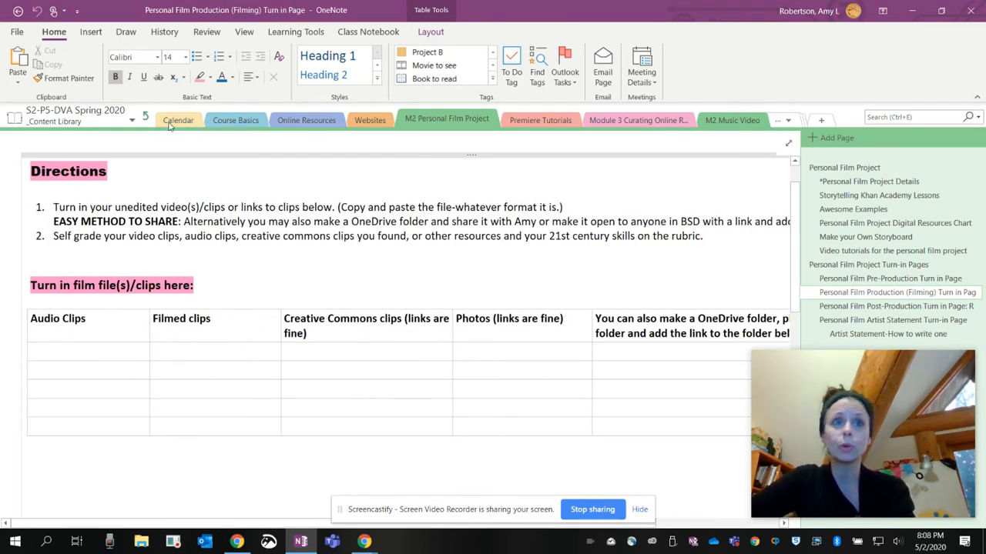
# - Go back to the Calendar section's May page
pyautogui.click(178, 120)
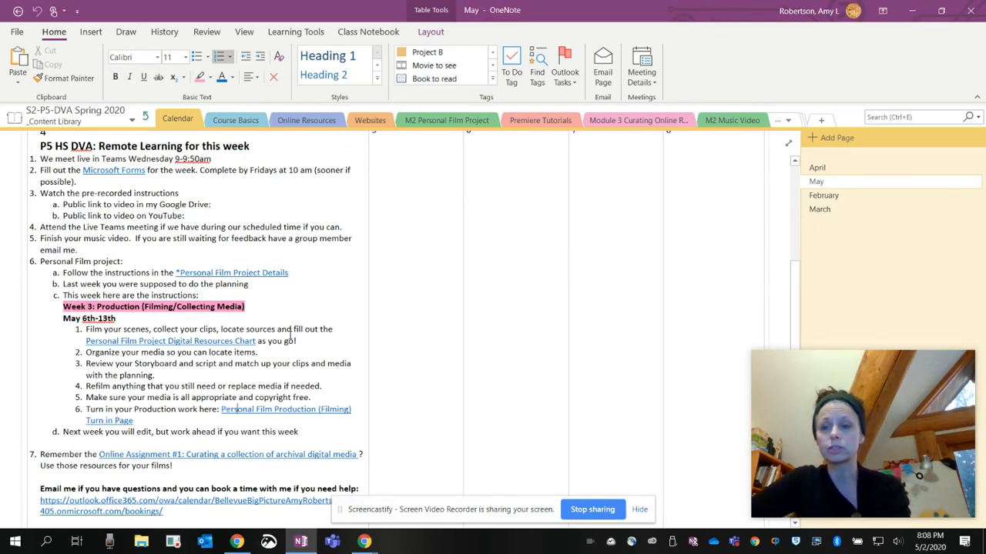
pyautogui.moveTo(311, 383)
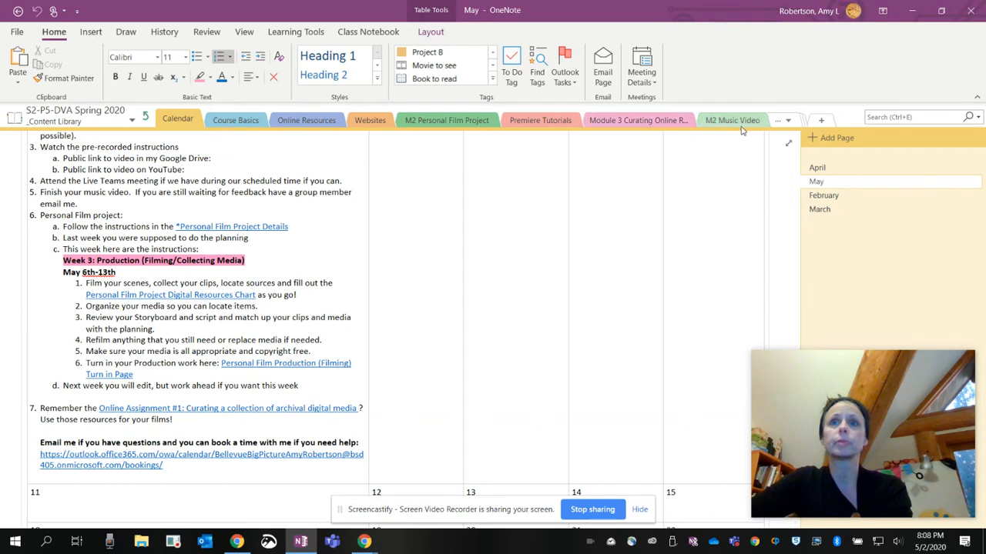
pyautogui.click(745, 119)
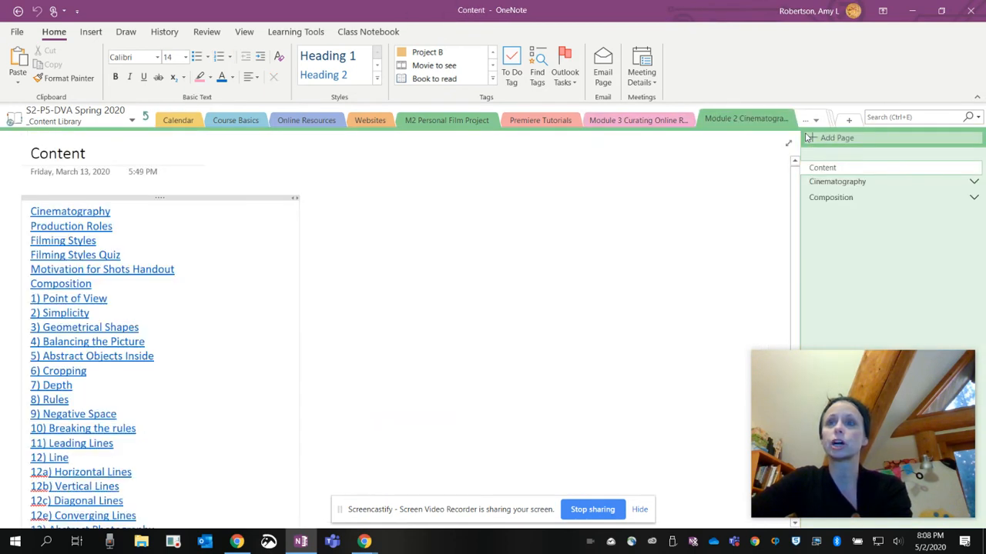
pyautogui.click(837, 181)
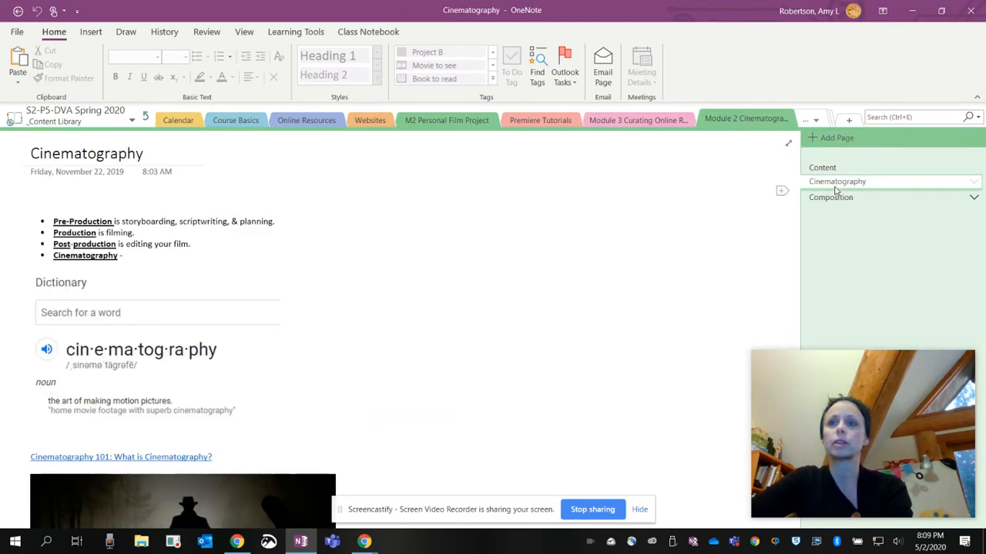
pyautogui.click(973, 181)
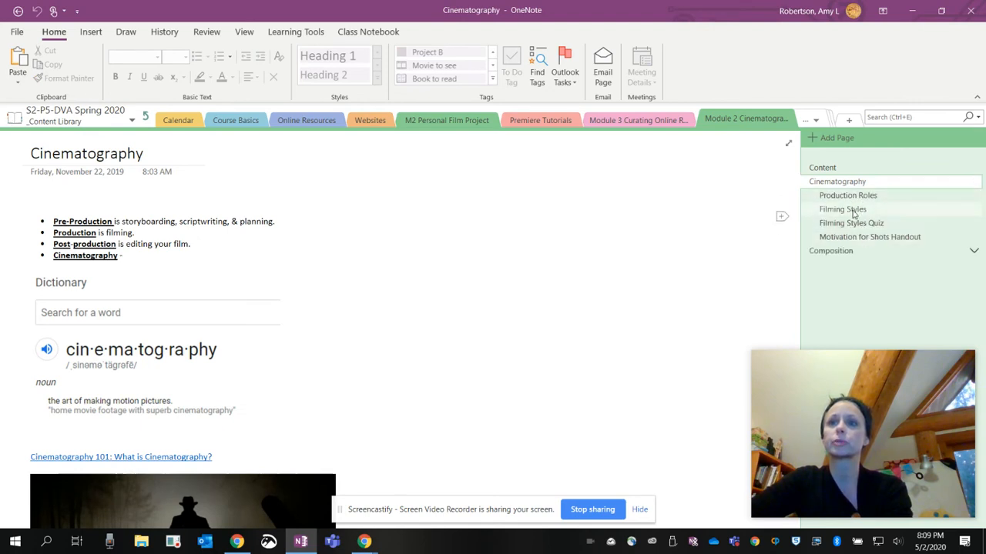
pyautogui.click(841, 208)
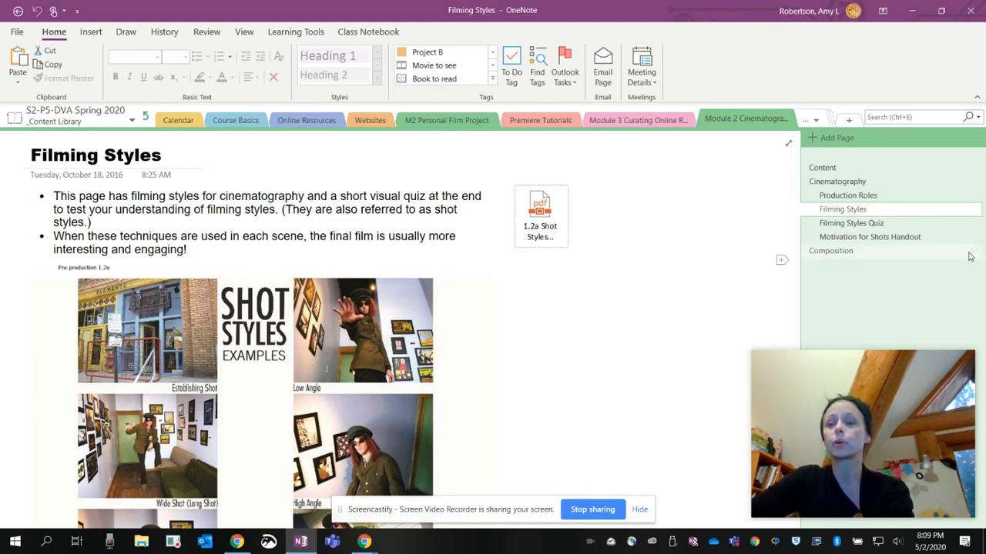
pyautogui.click(841, 278)
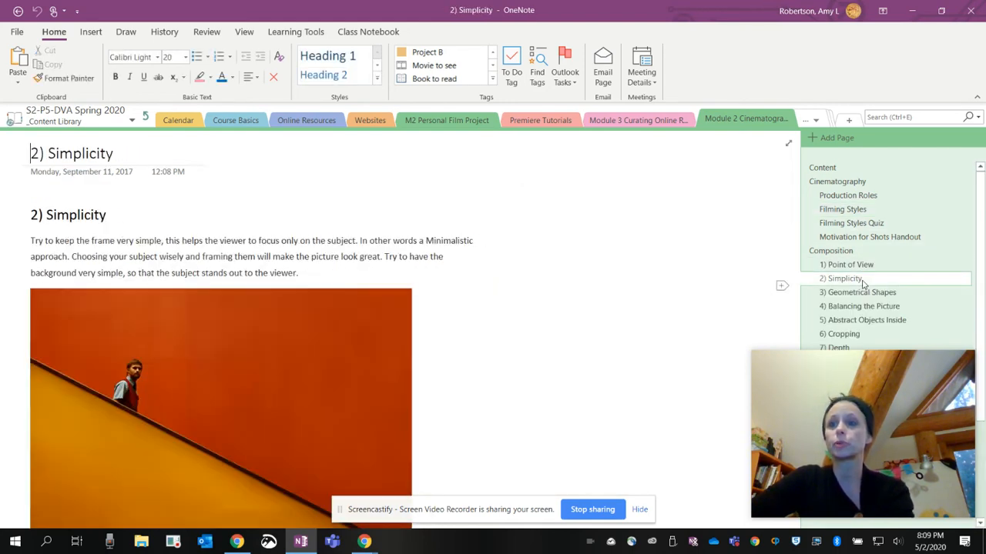
pyautogui.click(860, 292)
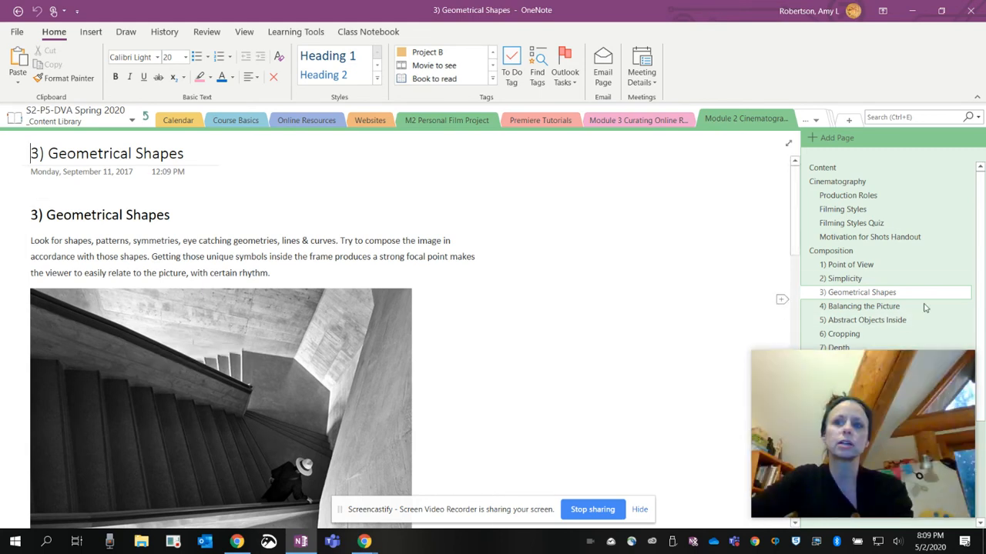
pyautogui.click(861, 306)
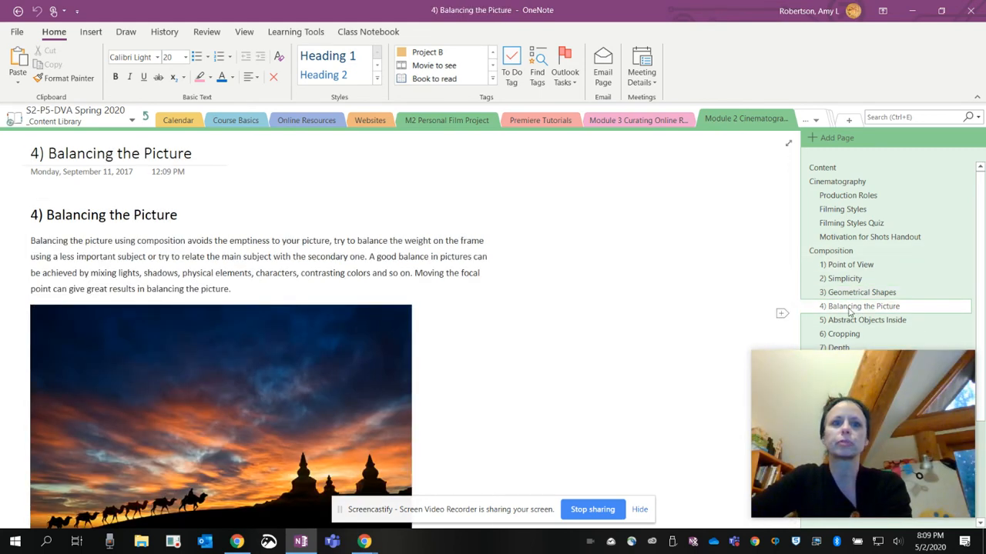
pyautogui.click(178, 121)
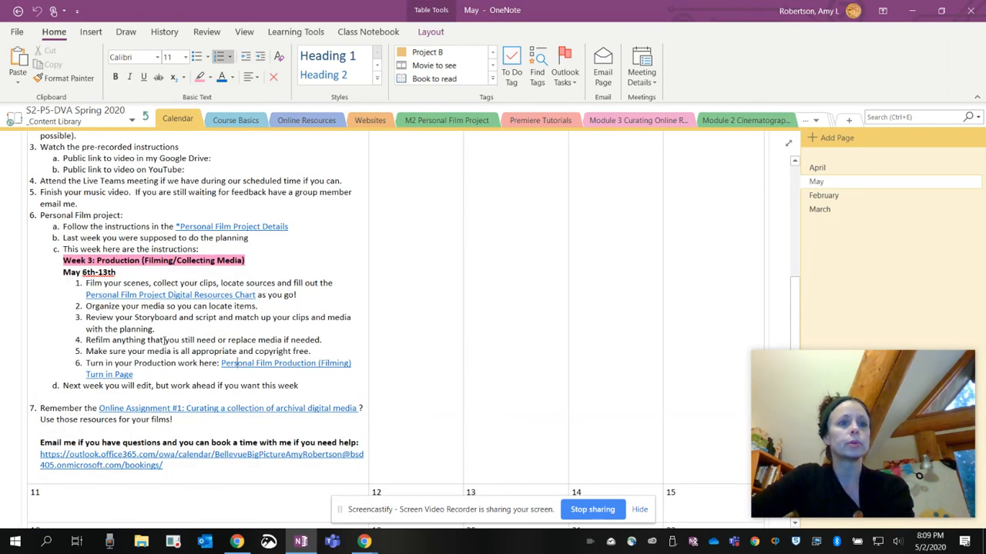
# - Scroll the May page down past the Week 3 steps and help email
pyautogui.scroll(-3)
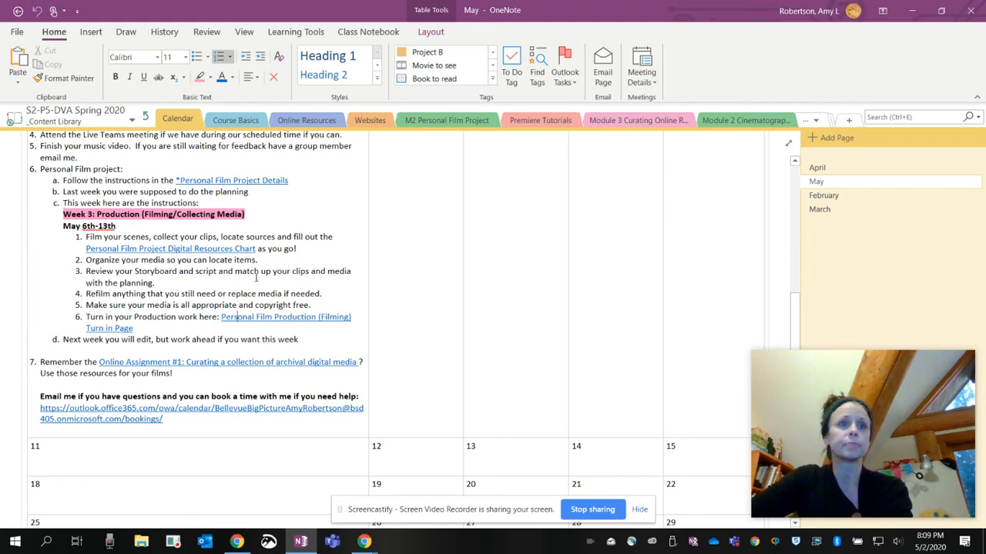
pyautogui.moveTo(224, 362)
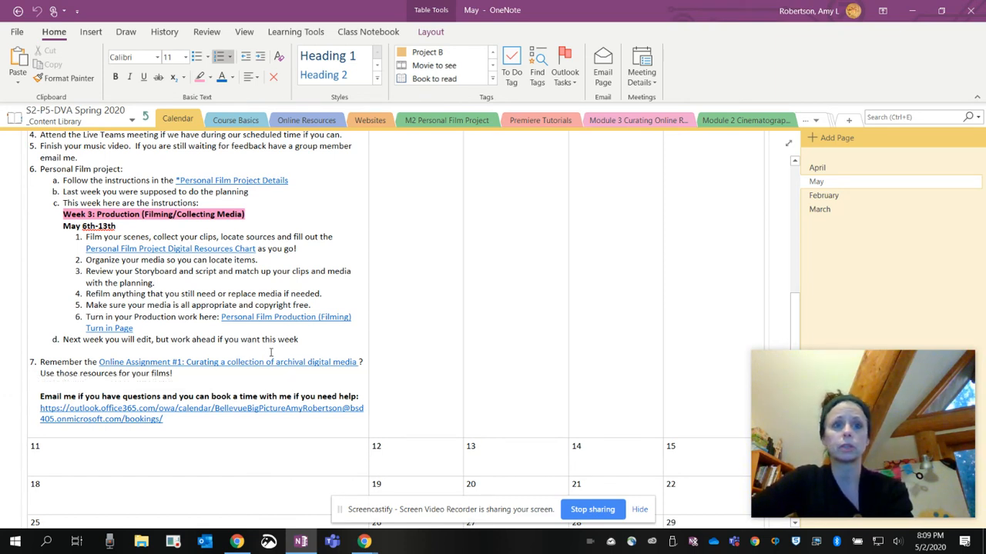
pyautogui.moveTo(277, 367)
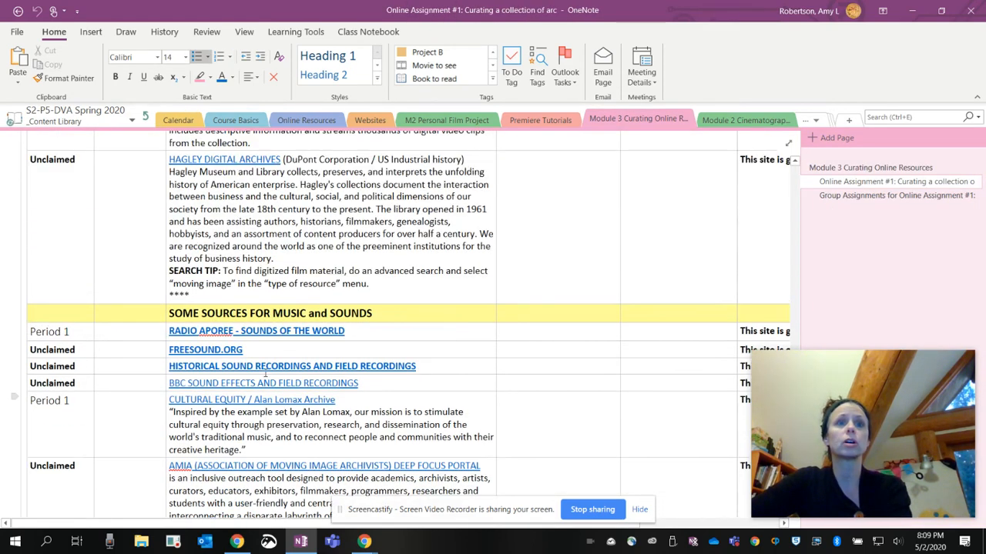
# - Scroll through the Online Assignment #1 archival media sources table
pyautogui.scroll(3)
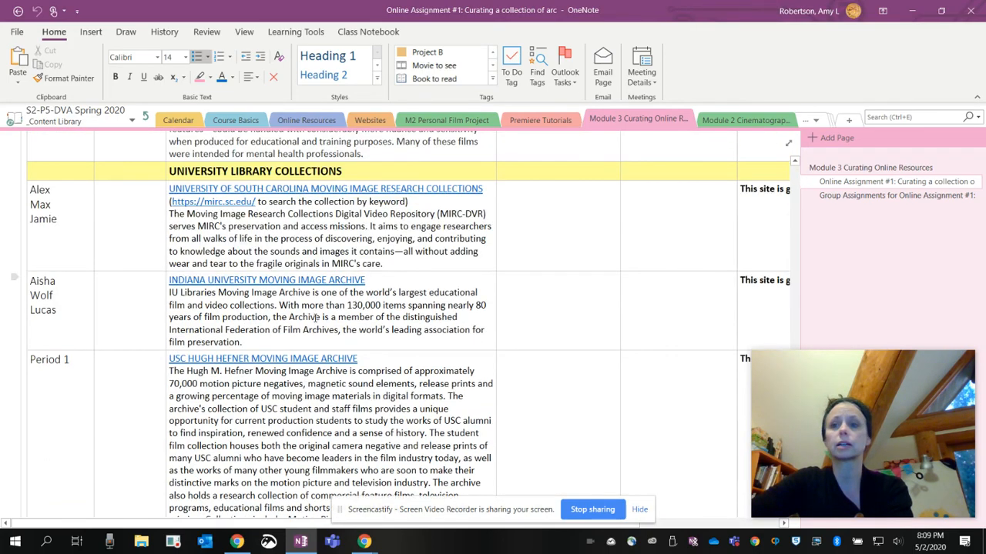
pyautogui.scroll(-3)
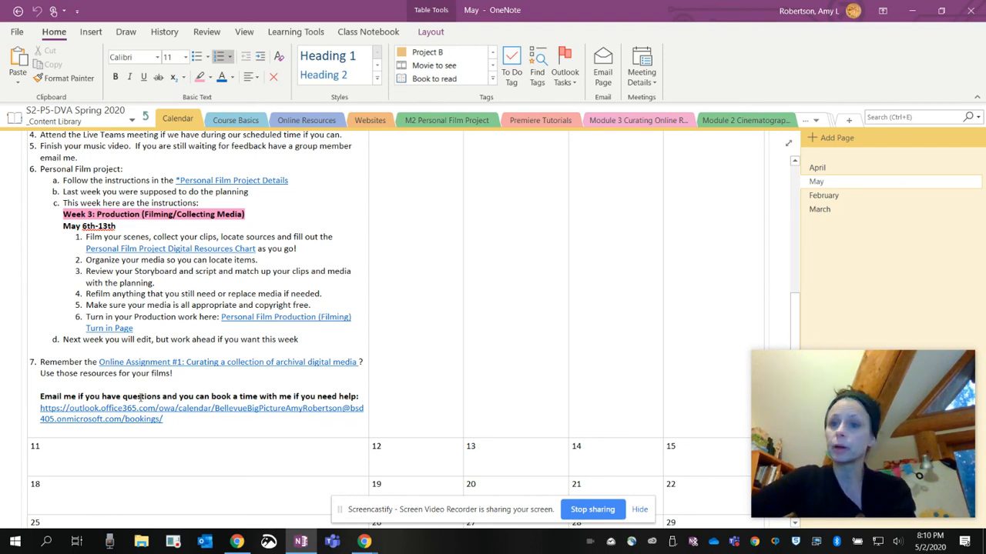
pyautogui.moveTo(124, 414)
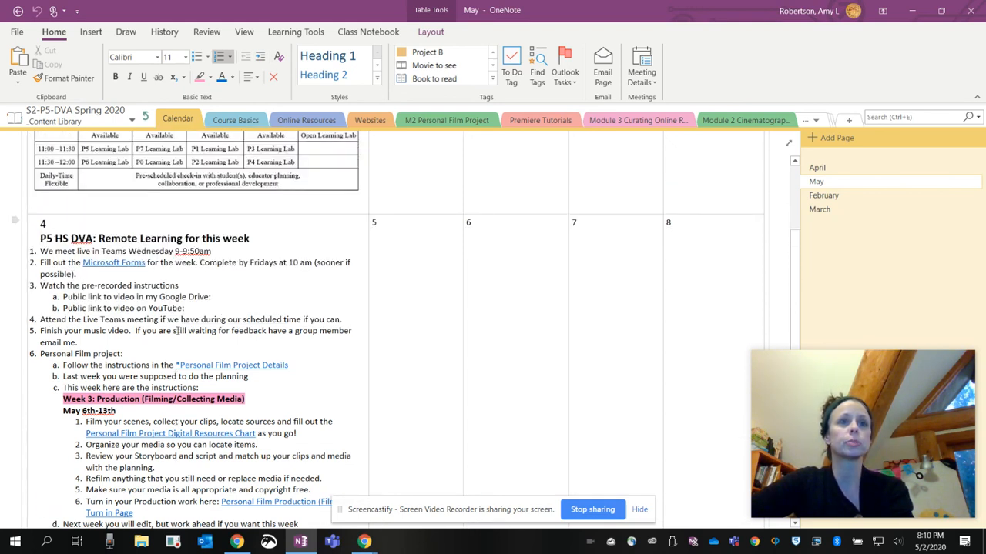
pyautogui.scroll(-3)
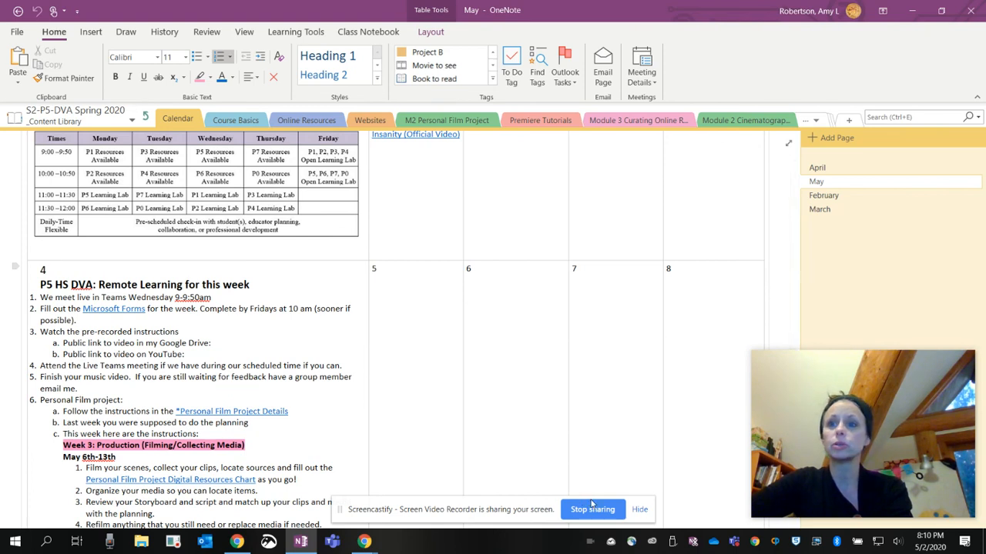